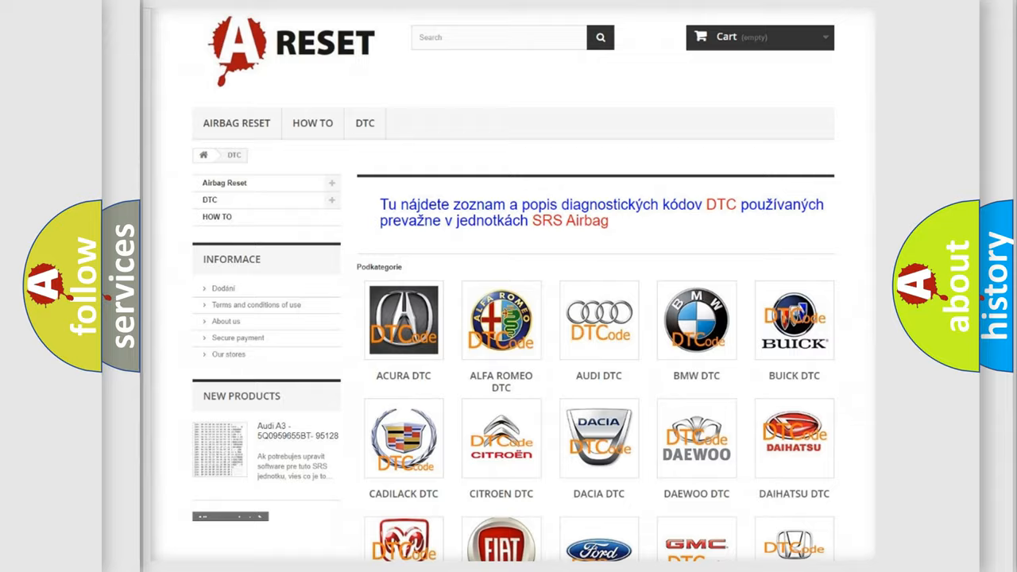
Select Jeep from the DTC brand grid and browse its list of diagnostic trouble codes
scroll(down, 3)
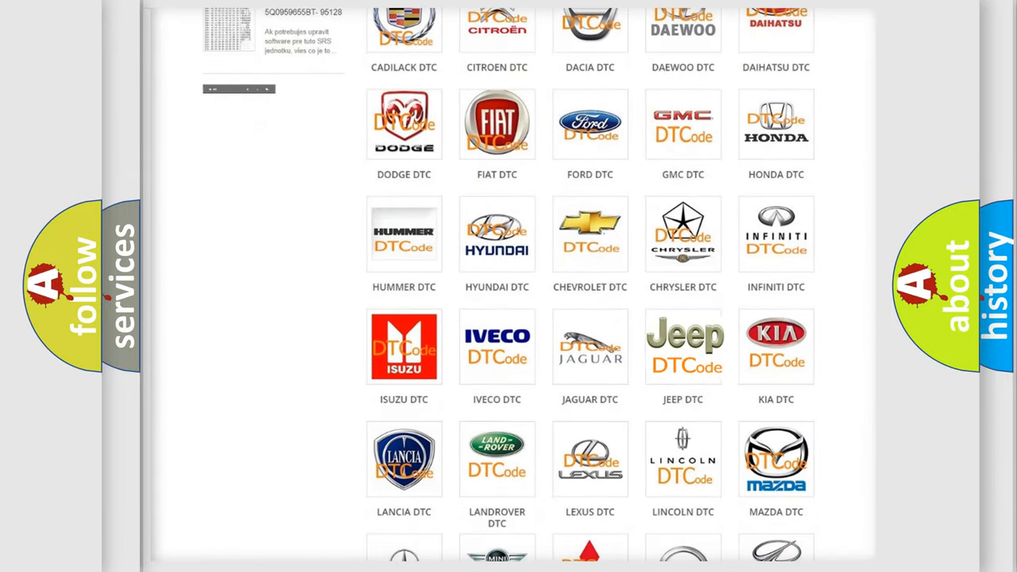
click(684, 346)
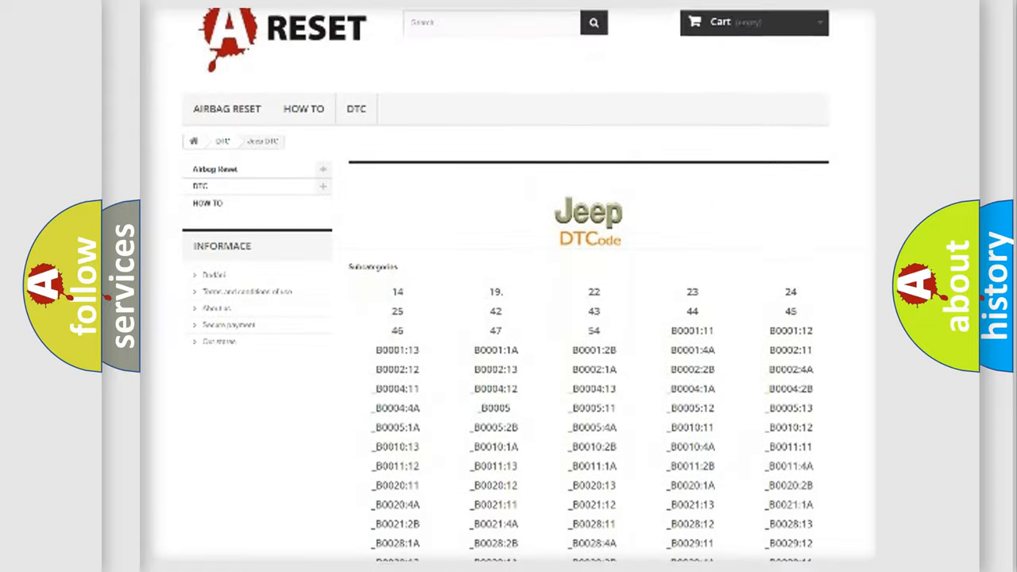
scroll(down, 3)
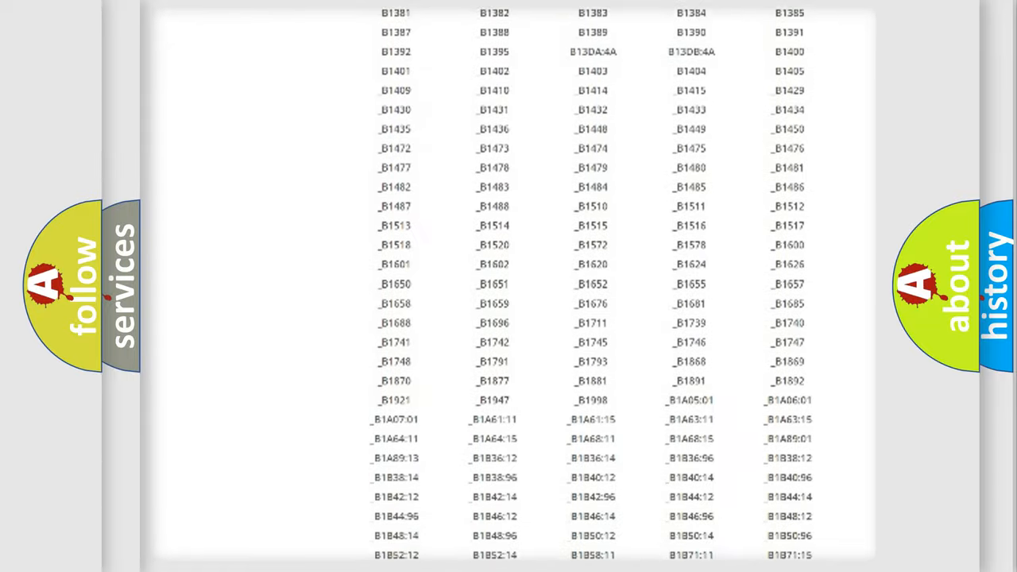
scroll(up, 3)
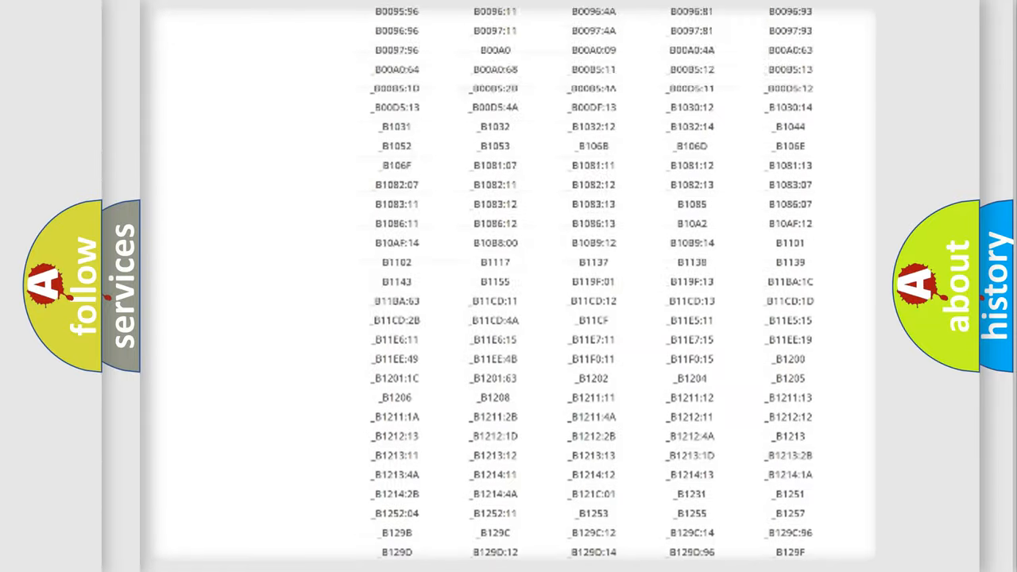